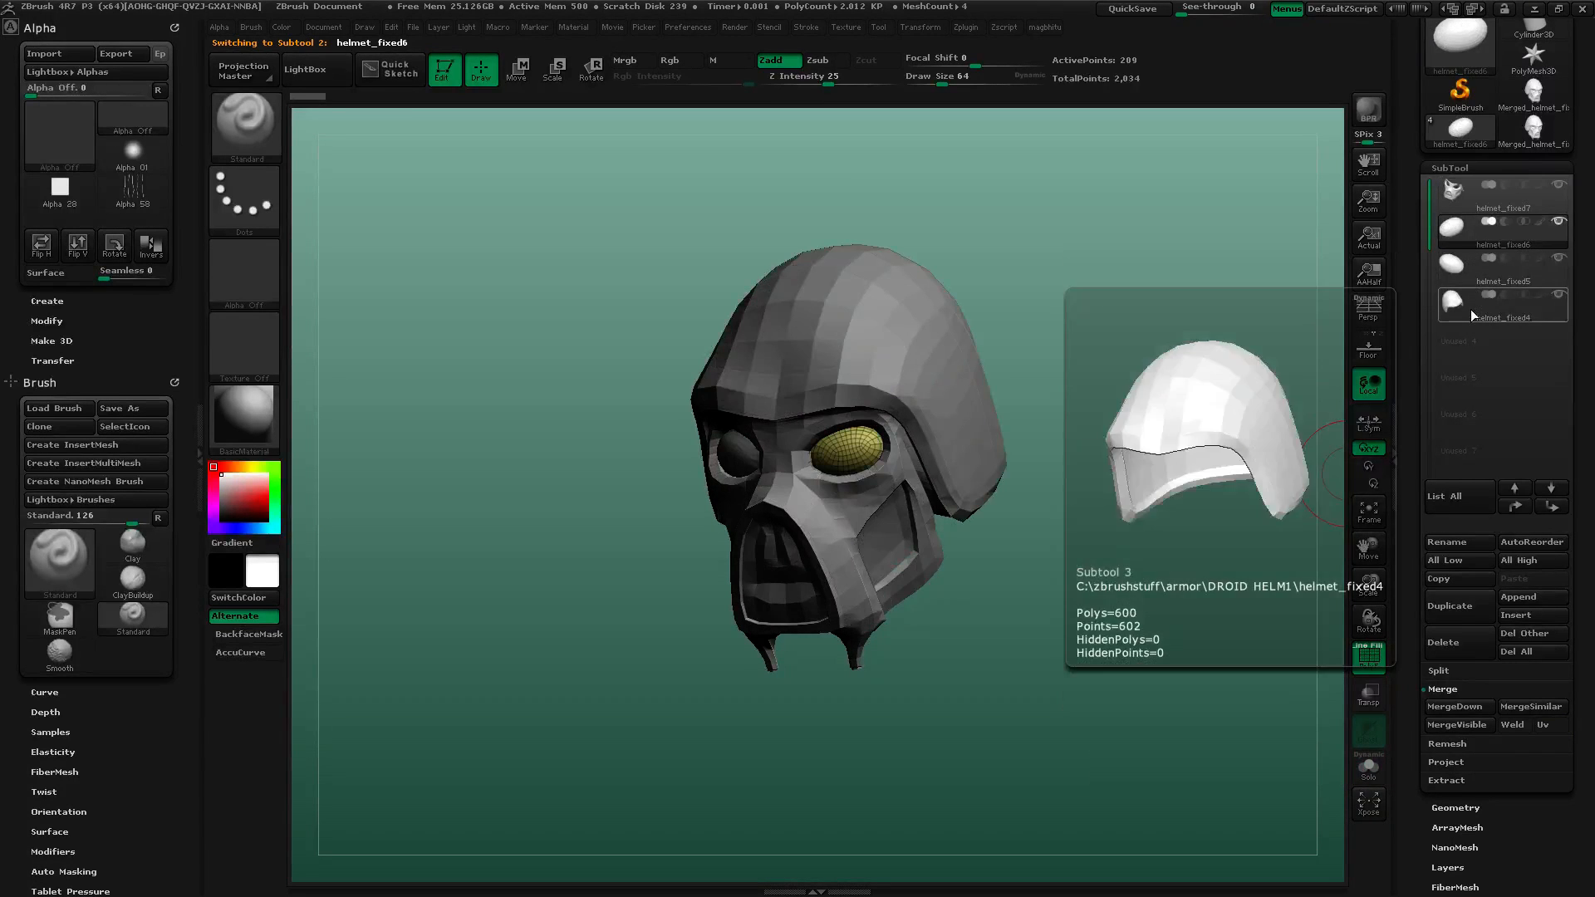
Select the helmet_fixed4 dome subtool and toggle Solo to view it alone.
left_click(1368, 769)
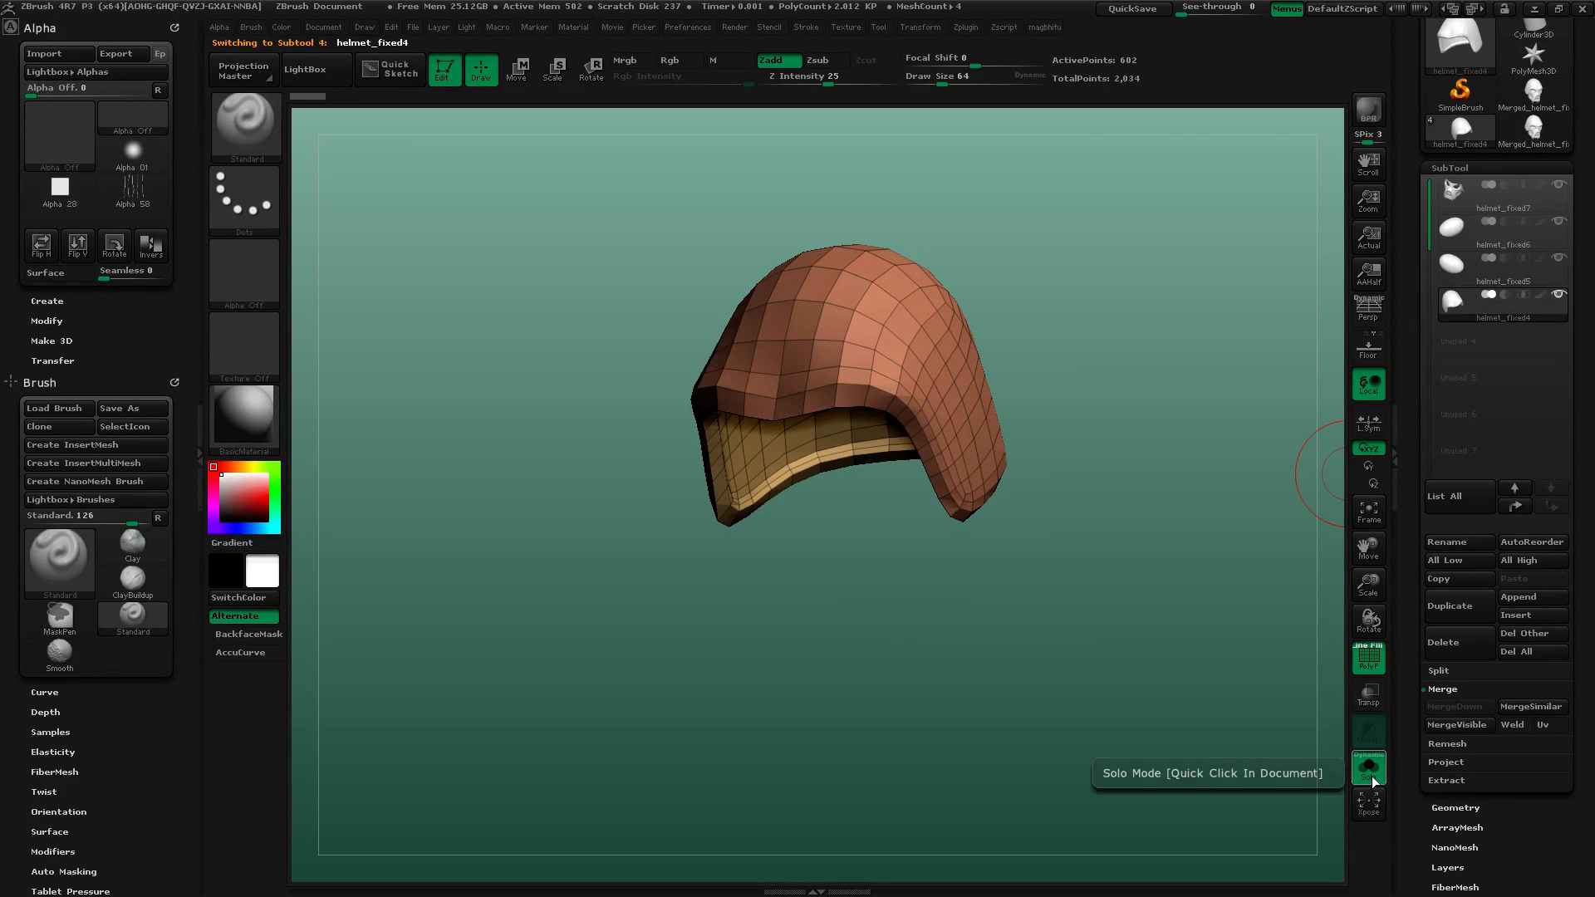
left_click(1368, 767)
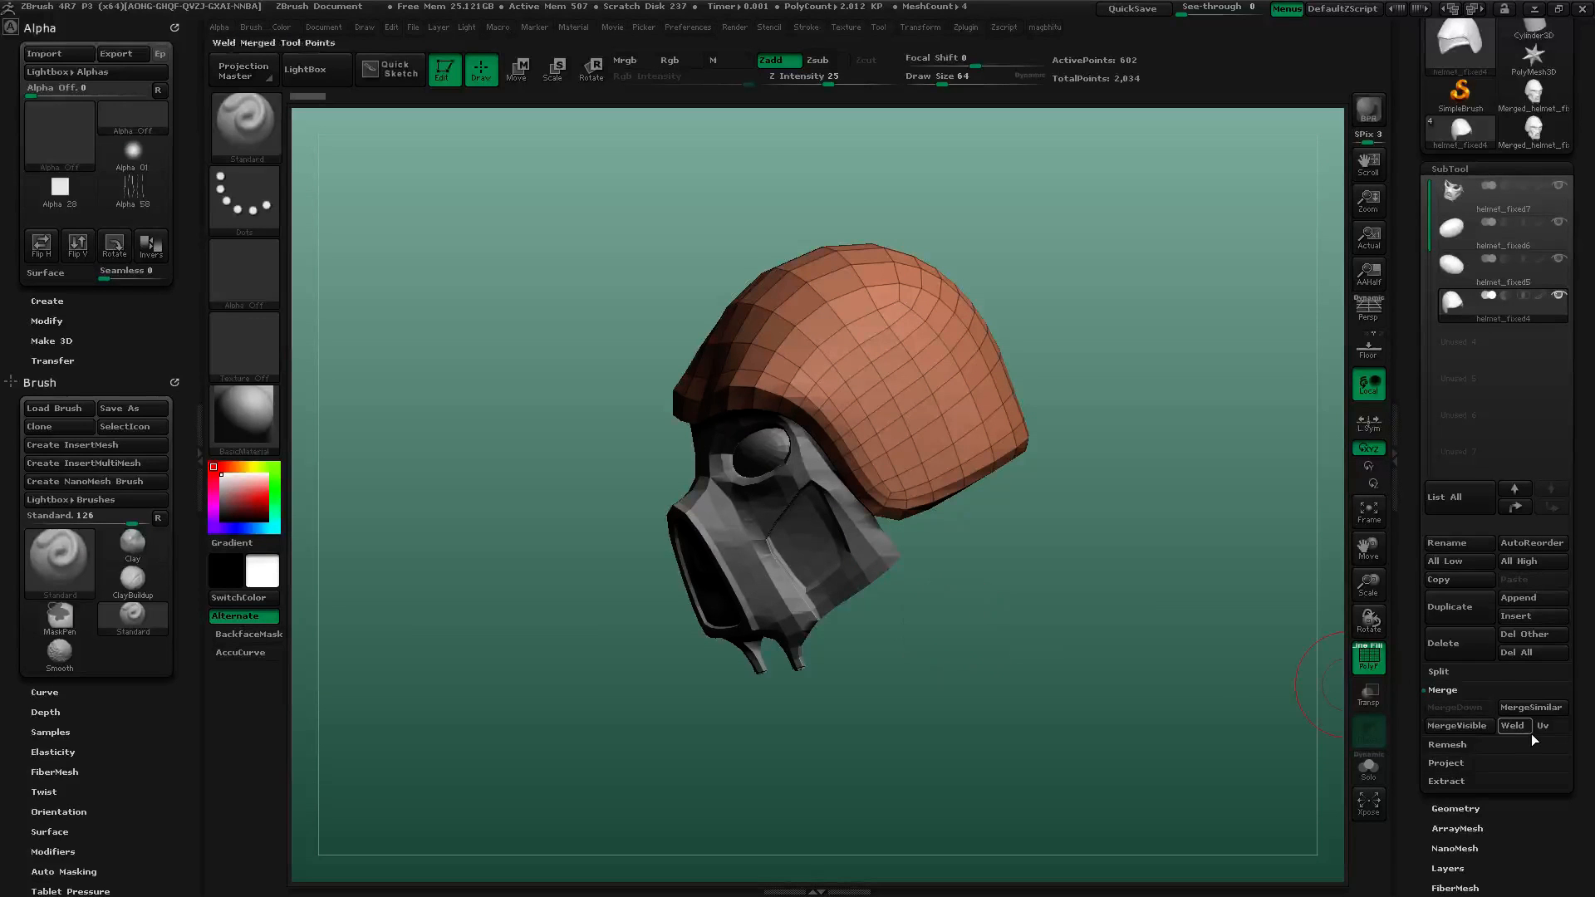
Enable Uv in SubTool Merge and run MergeVisible on all helmet subtools.
left_click(1531, 707)
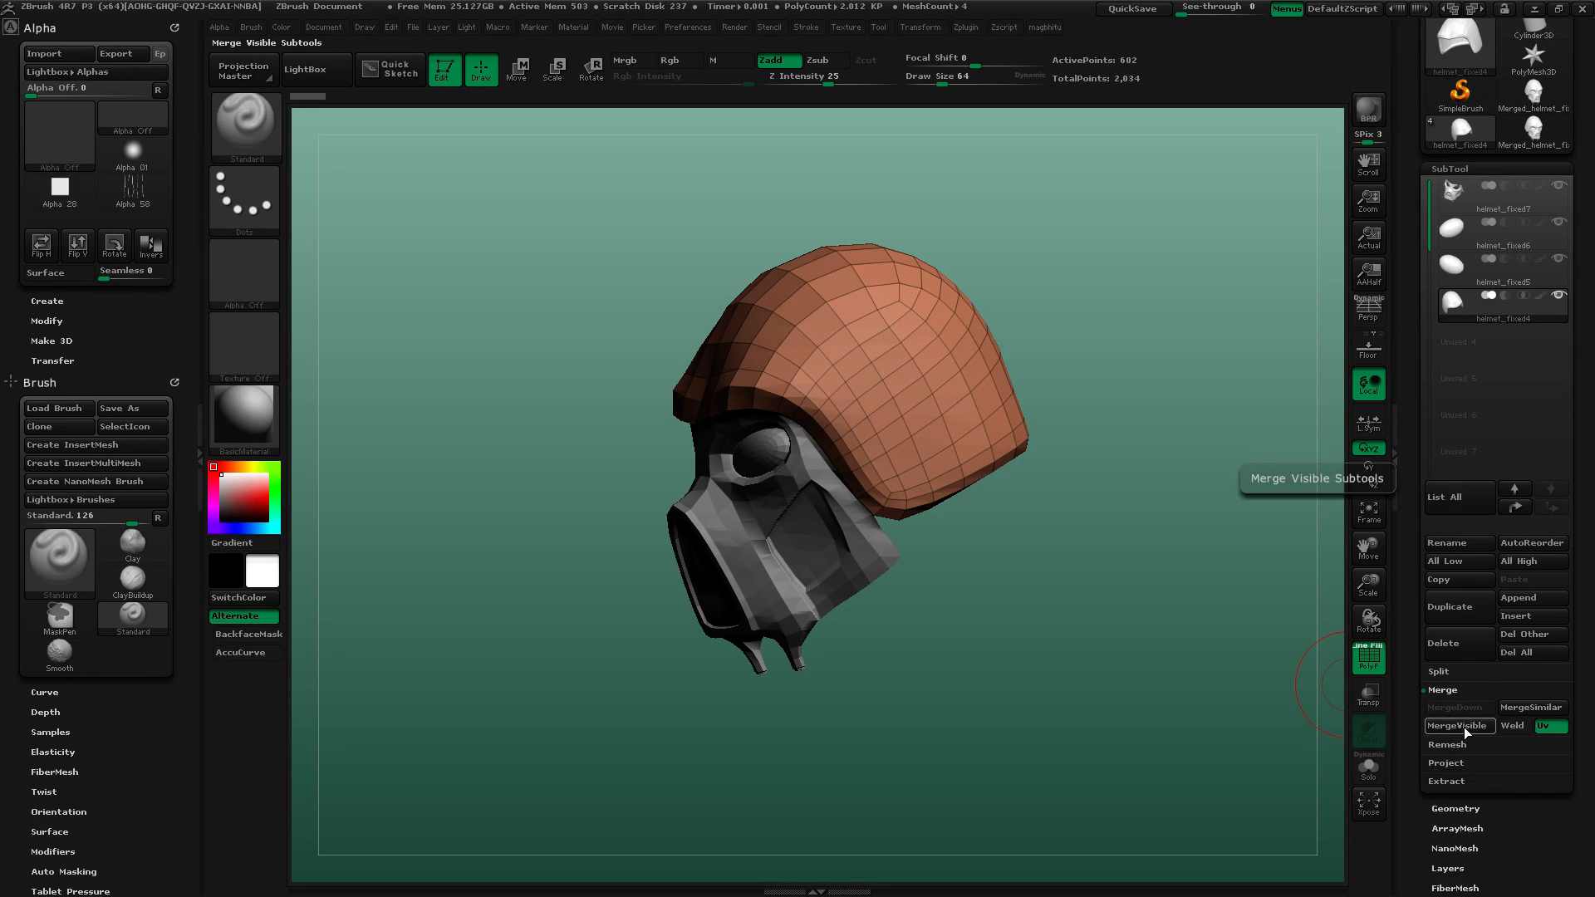
left_click(1458, 726)
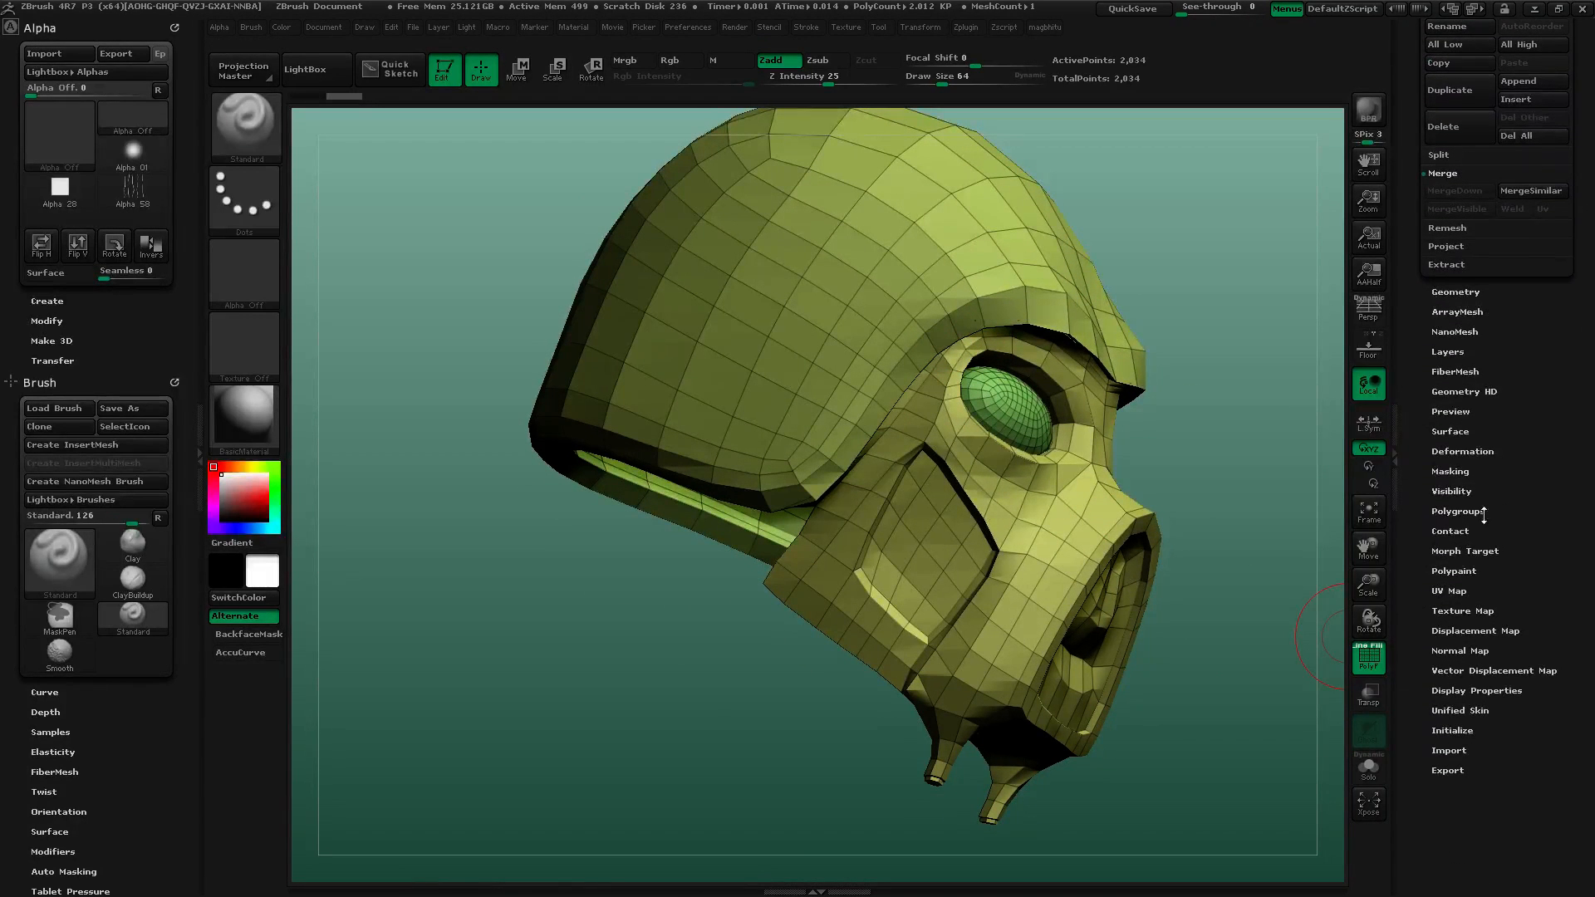
Run Auto Groups With UV from Tool > Polygroups on the merged helmet.
left_click(1459, 511)
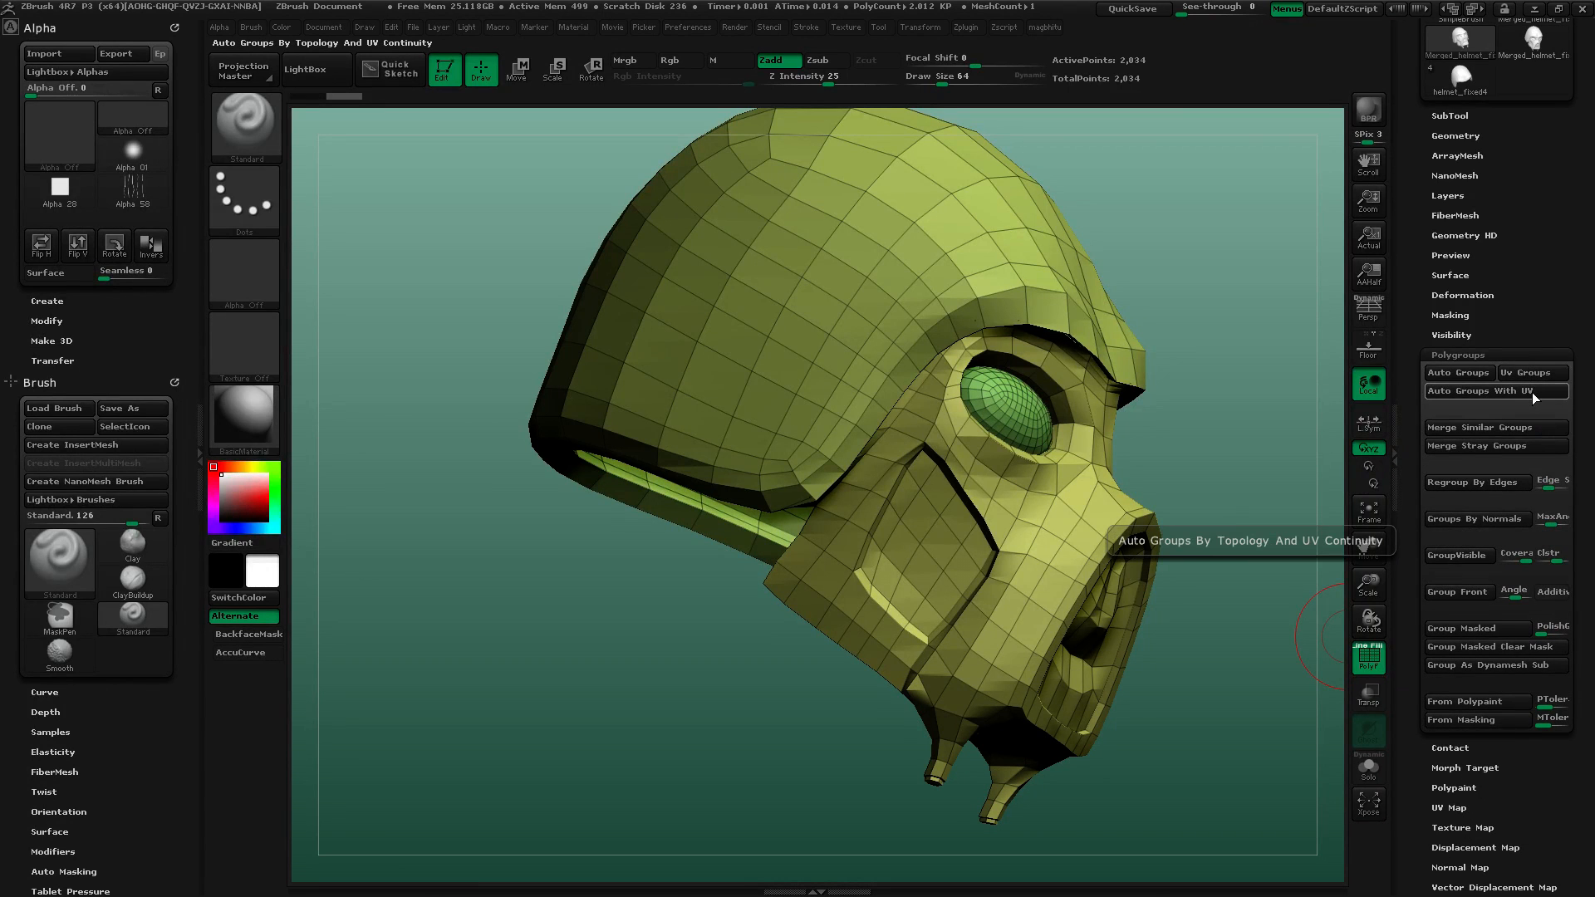
left_click(1481, 391)
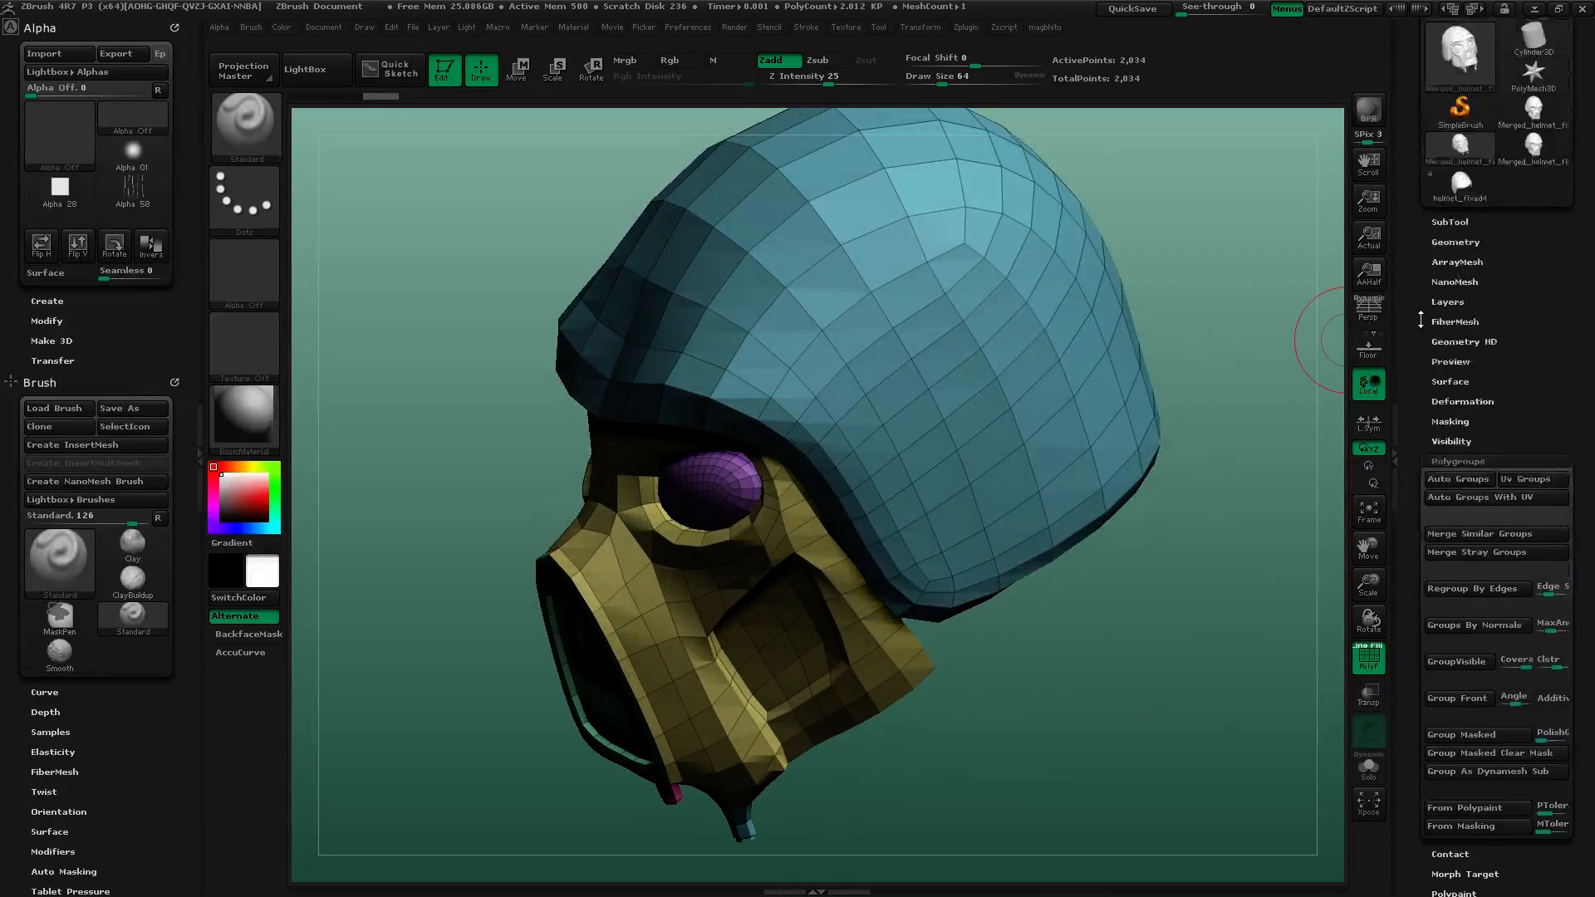
scroll("down", 3)
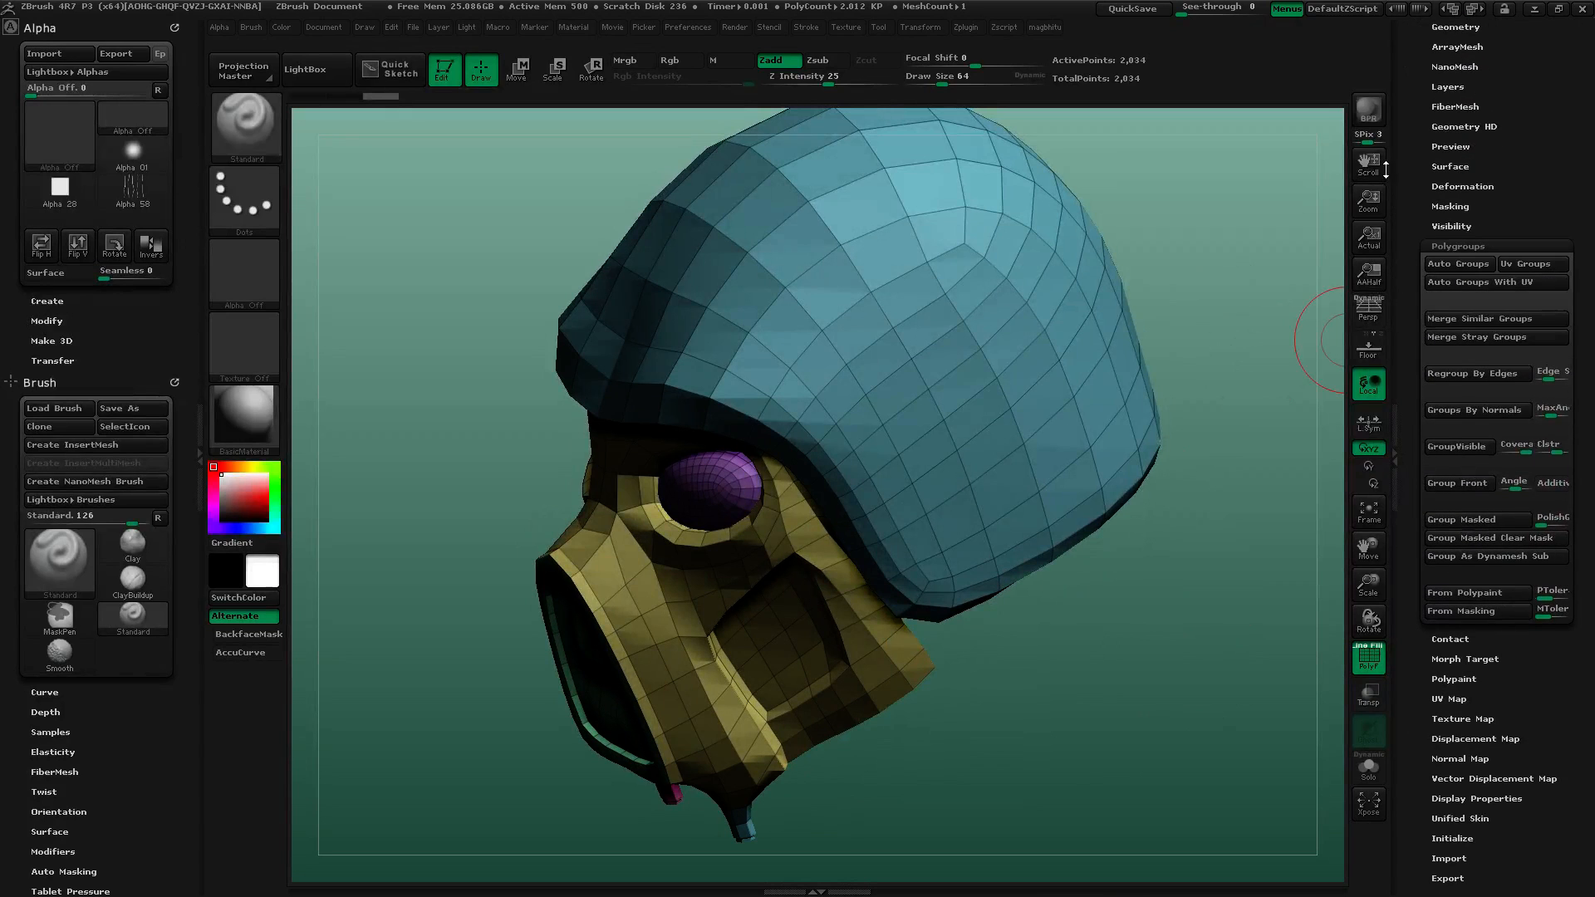
Open the Zplugin menu to reach UV Master's Flatten option.
left_click(964, 26)
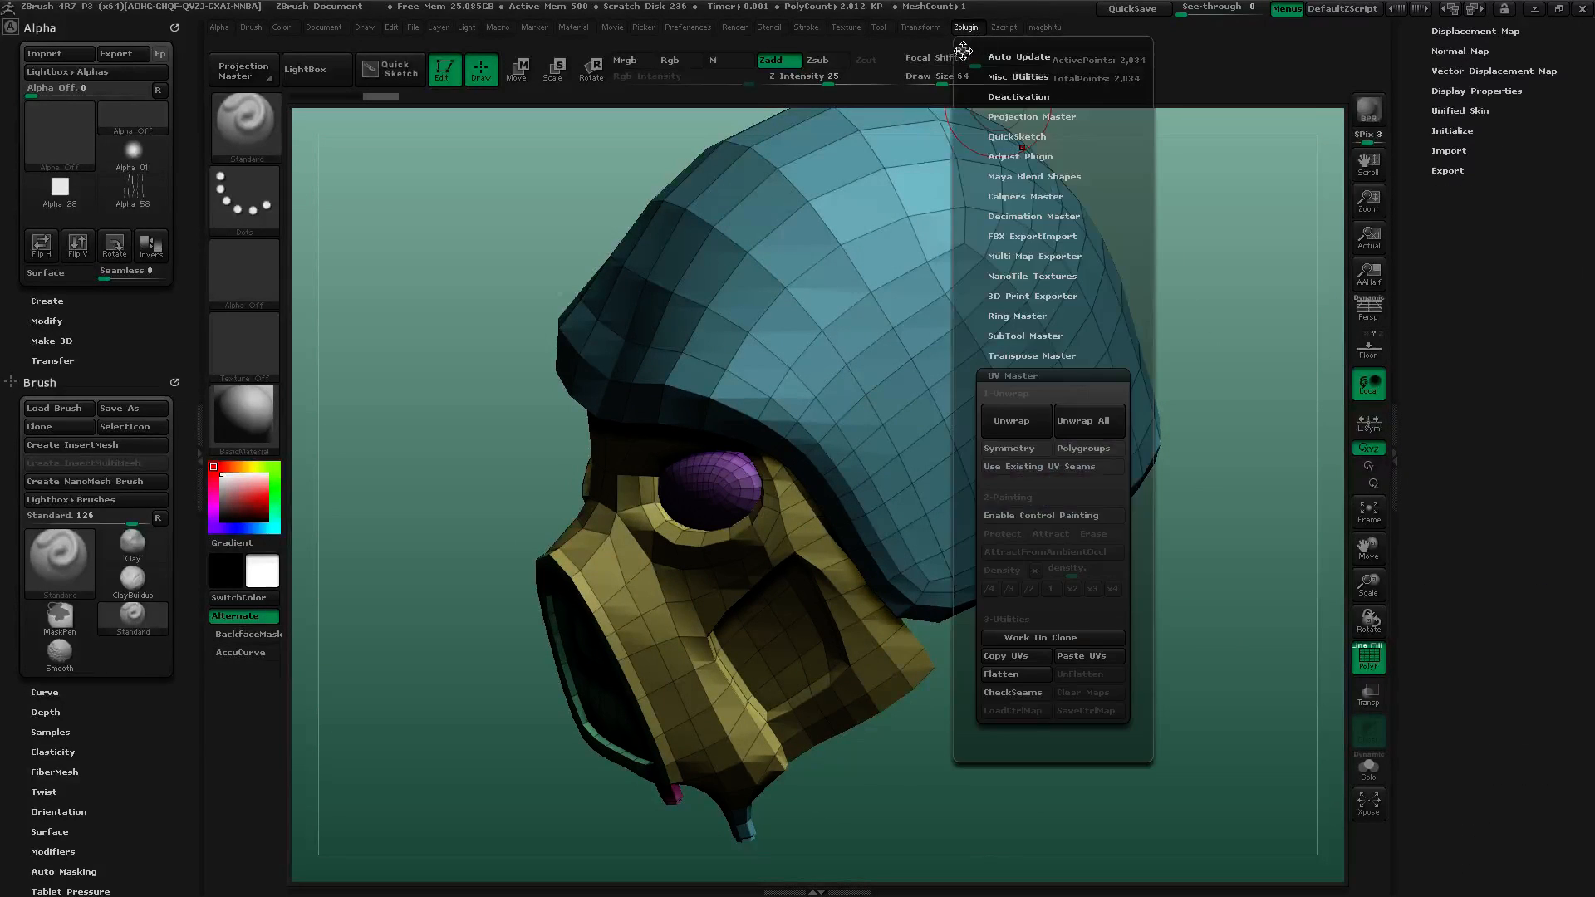
mouse_move(1391, 99)
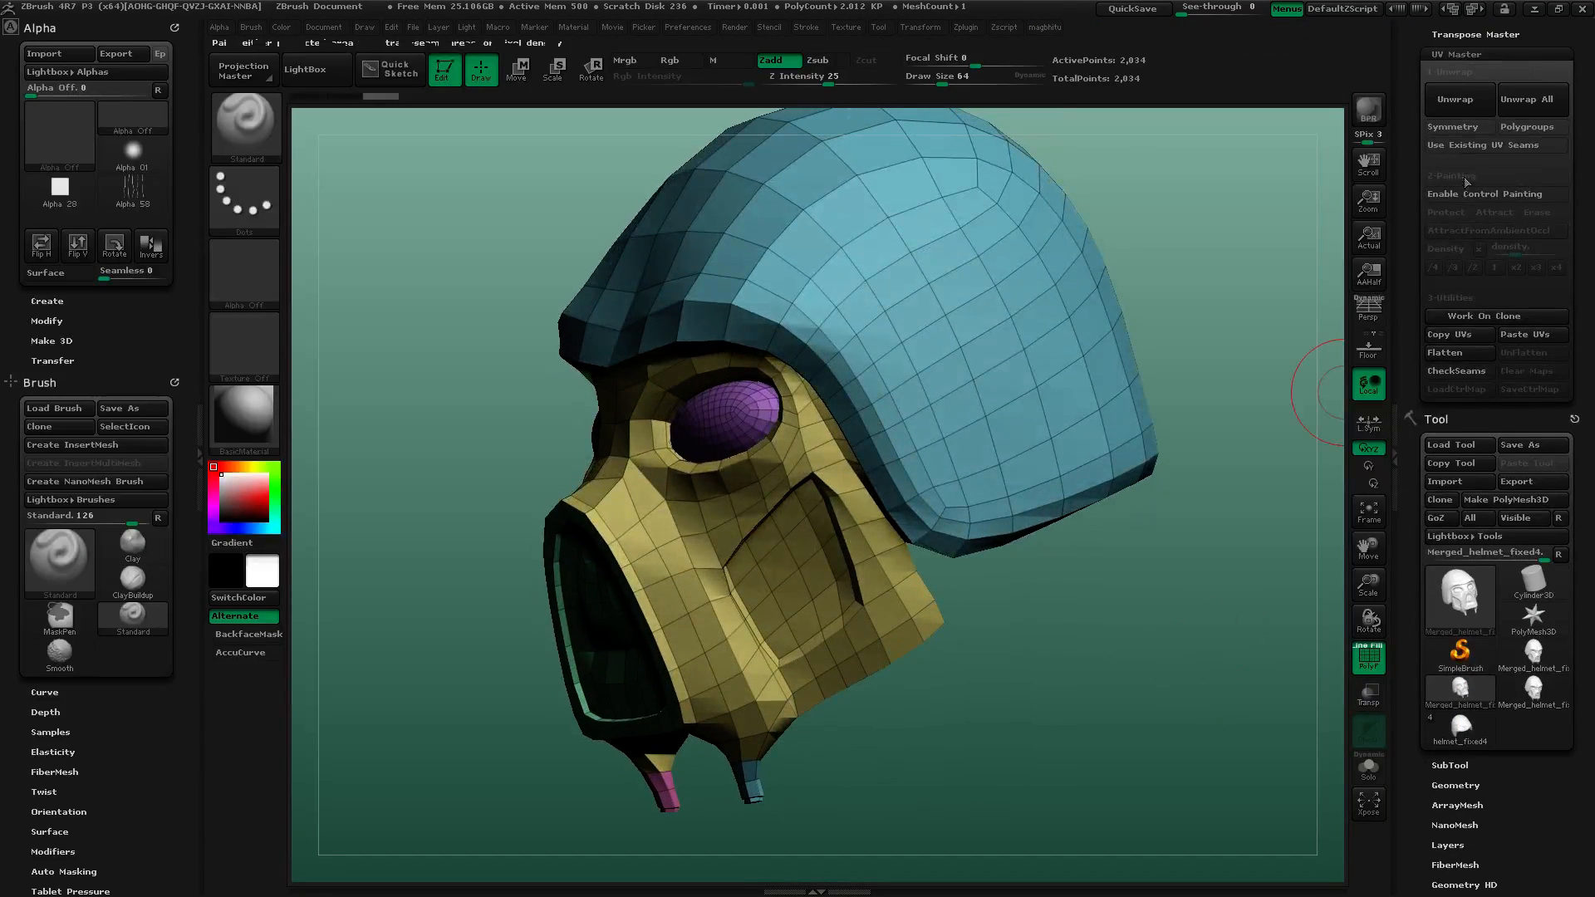
mouse_move(1458, 352)
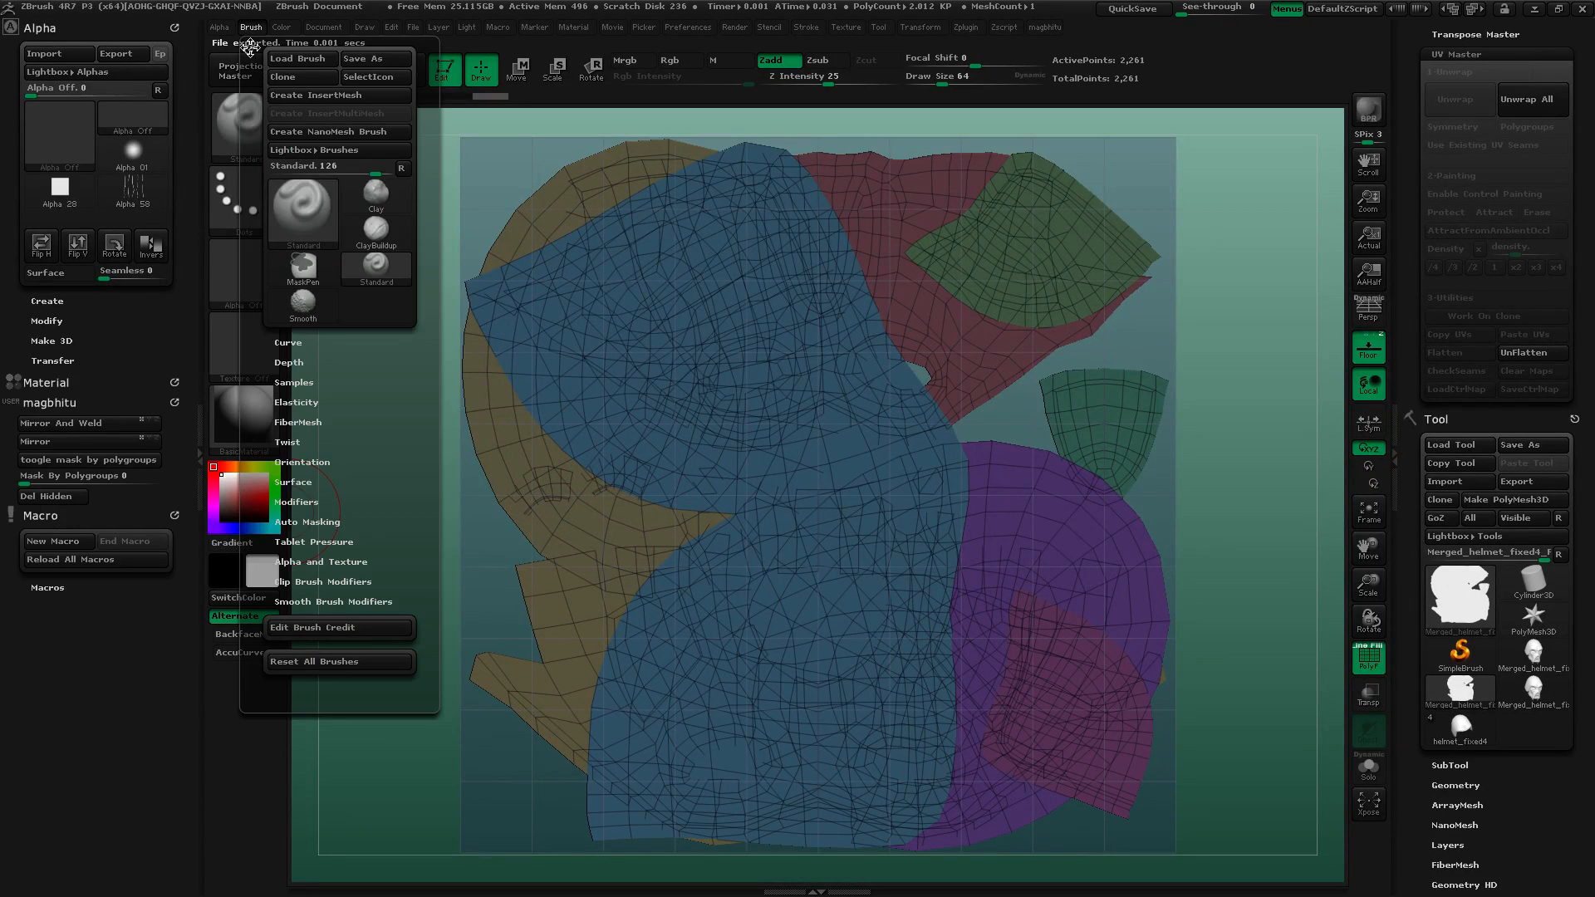
Set Mask By Polygroups in Brush Auto Masking, then switch to Transpose Scale.
left_click(250, 26)
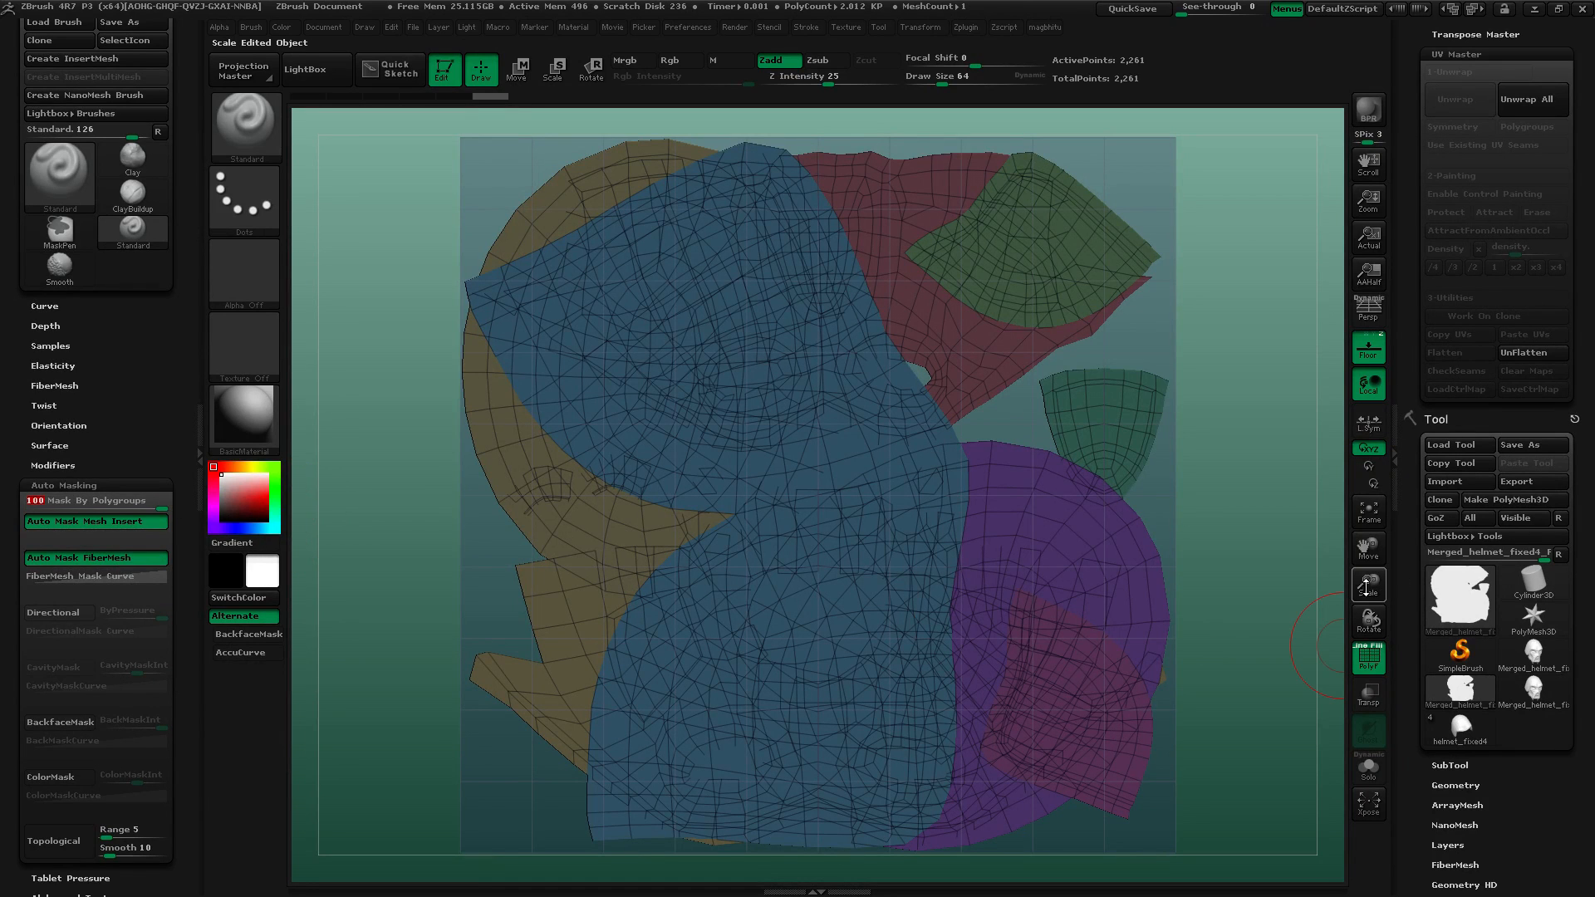
left_click(517, 69)
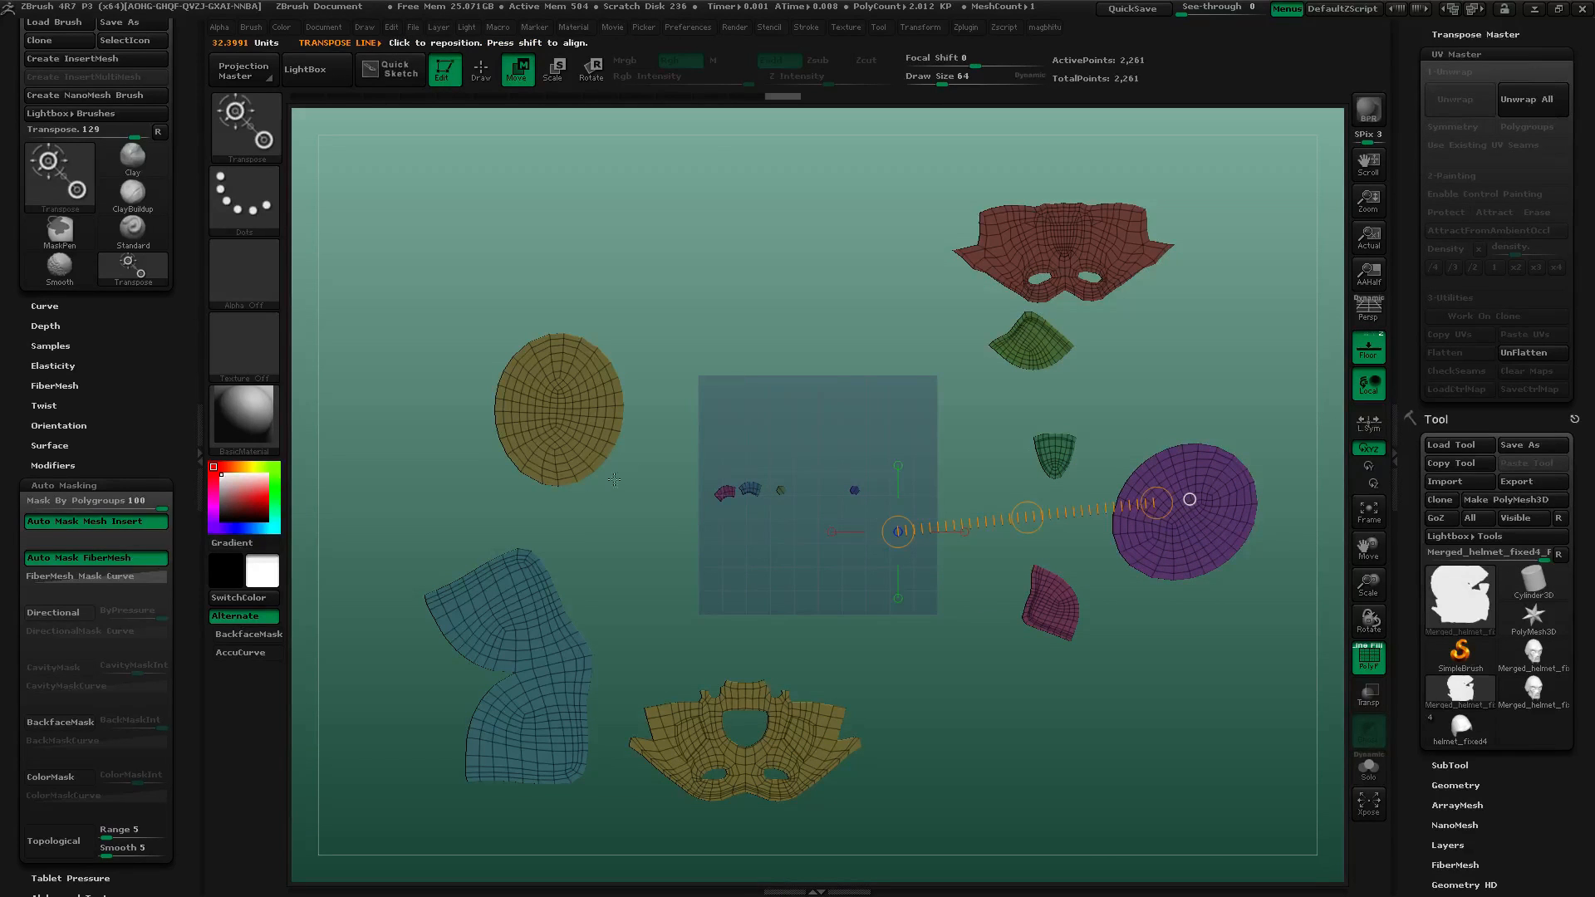
Scale down the red and orange islands and move them into the central UV tile.
left_click(553, 69)
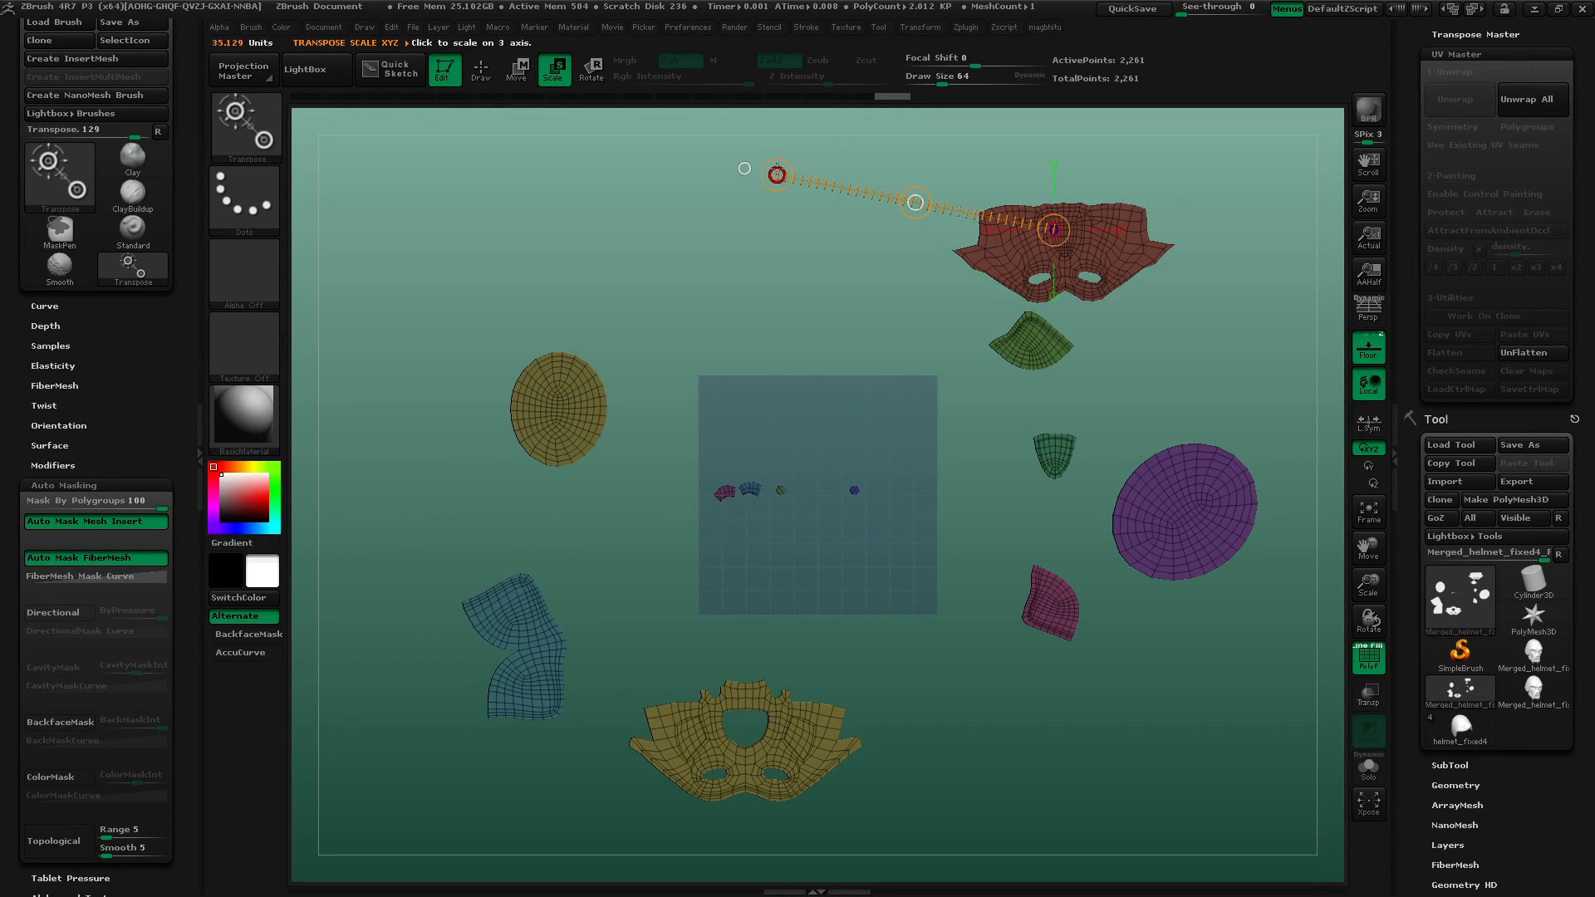
left_click(517, 69)
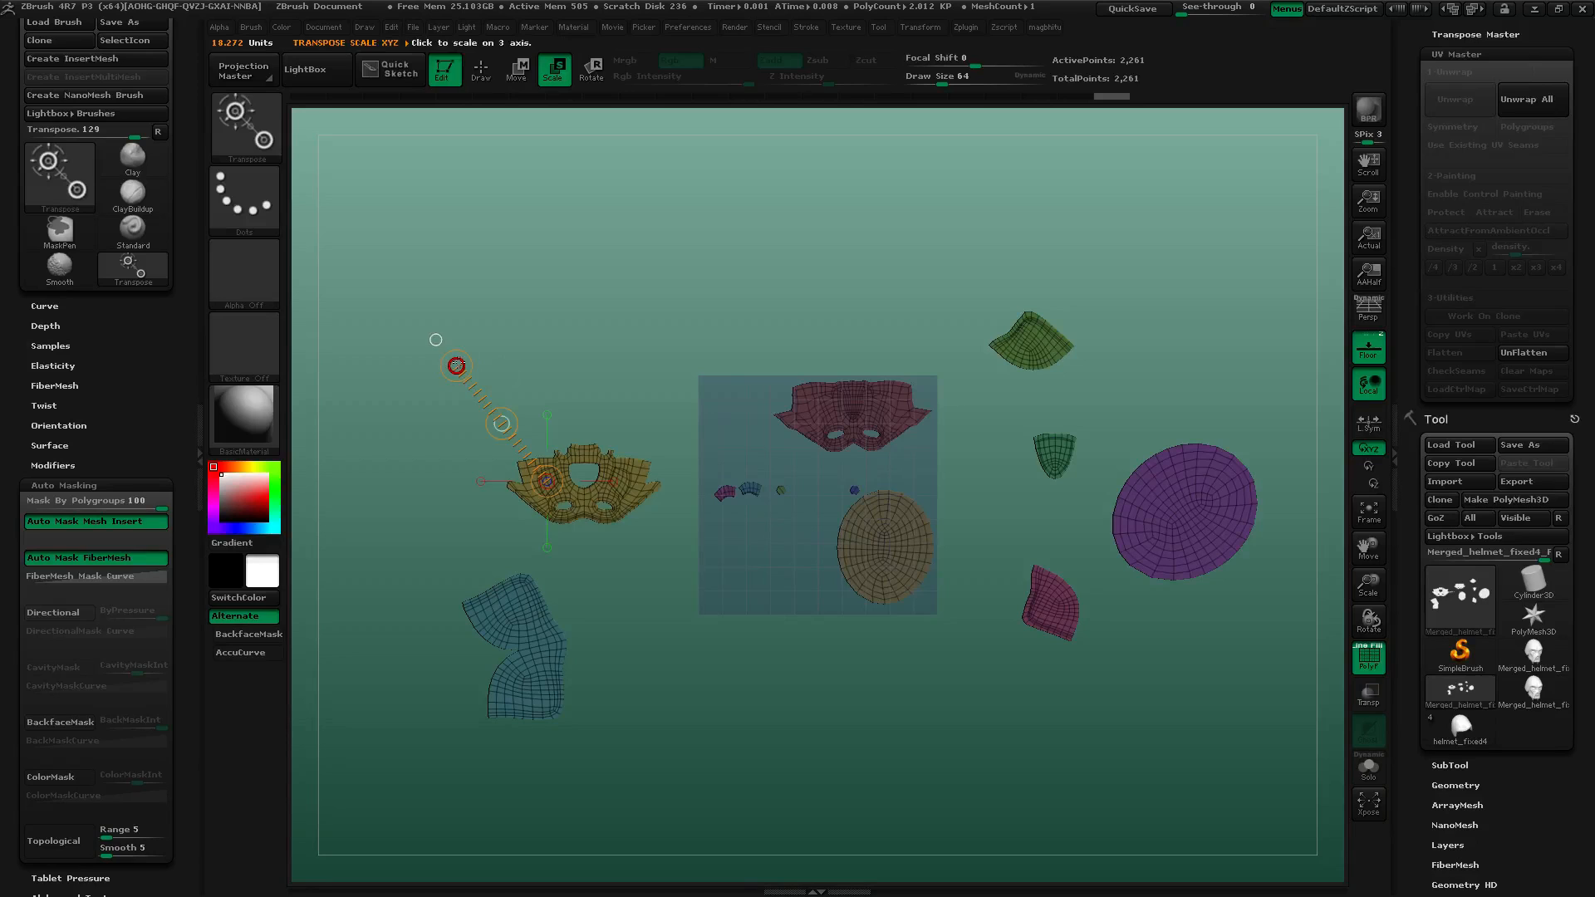
left_click(518, 69)
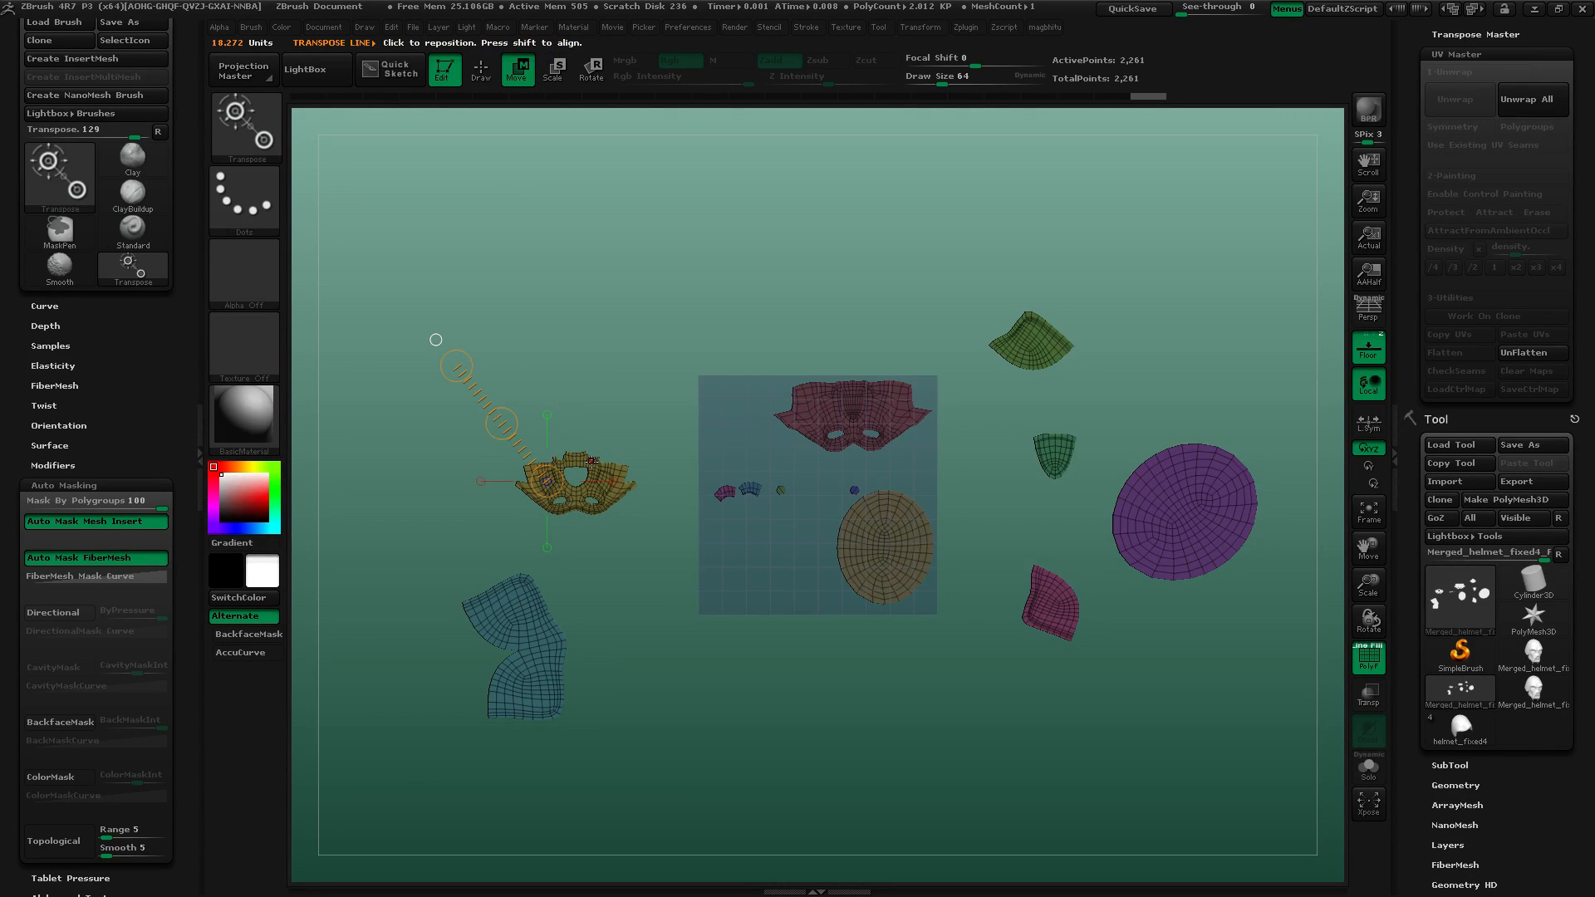